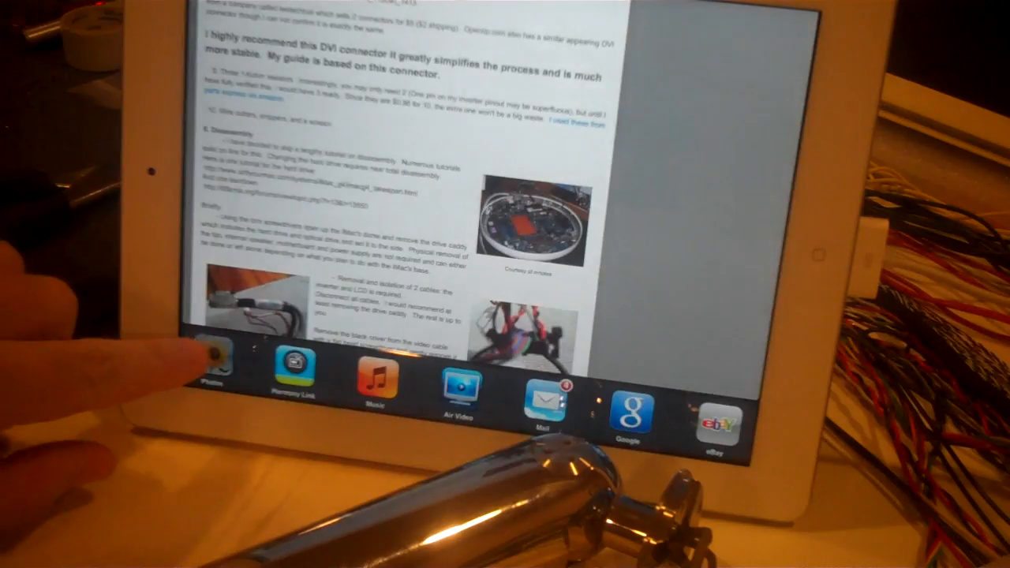
- Switch from the Safari DVI guide to Photos showing the wire-to-pin table, image 4 of 24
{"action": "left_click", "coordinate": [213, 371]}
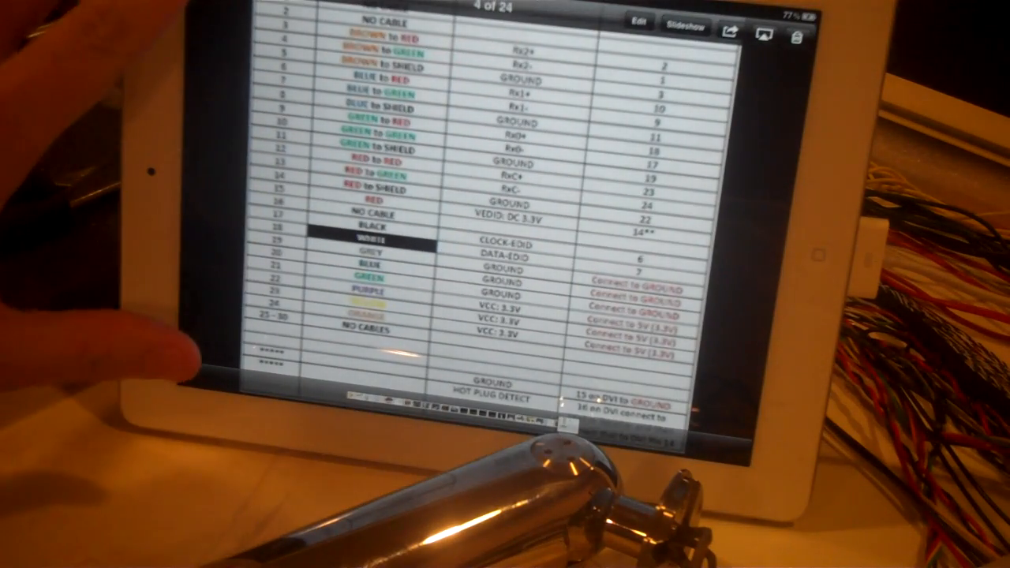